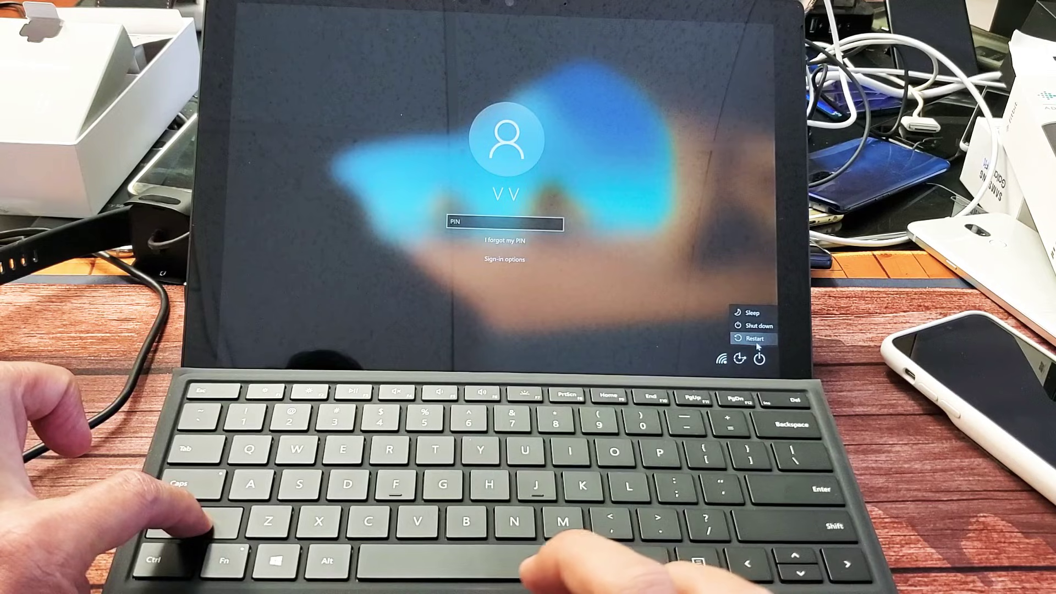
Step: Restart the Surface from the lock screen so it boots into the recovery Troubleshoot menu
left_click(754, 338)
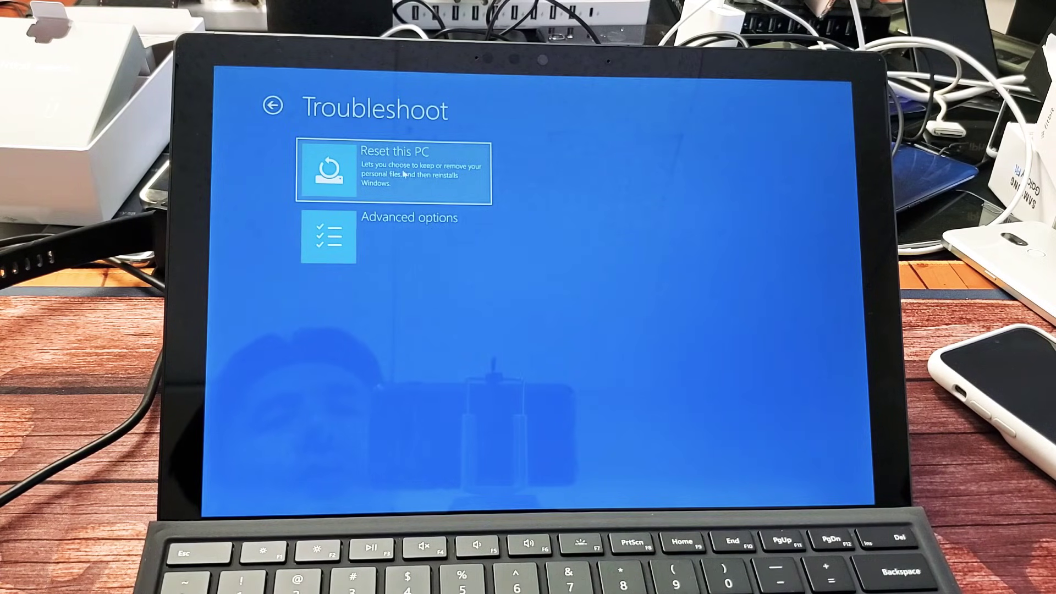
Step: Choose Reset this PC to reach the Keep my files / Remove everything choice
left_click(396, 170)
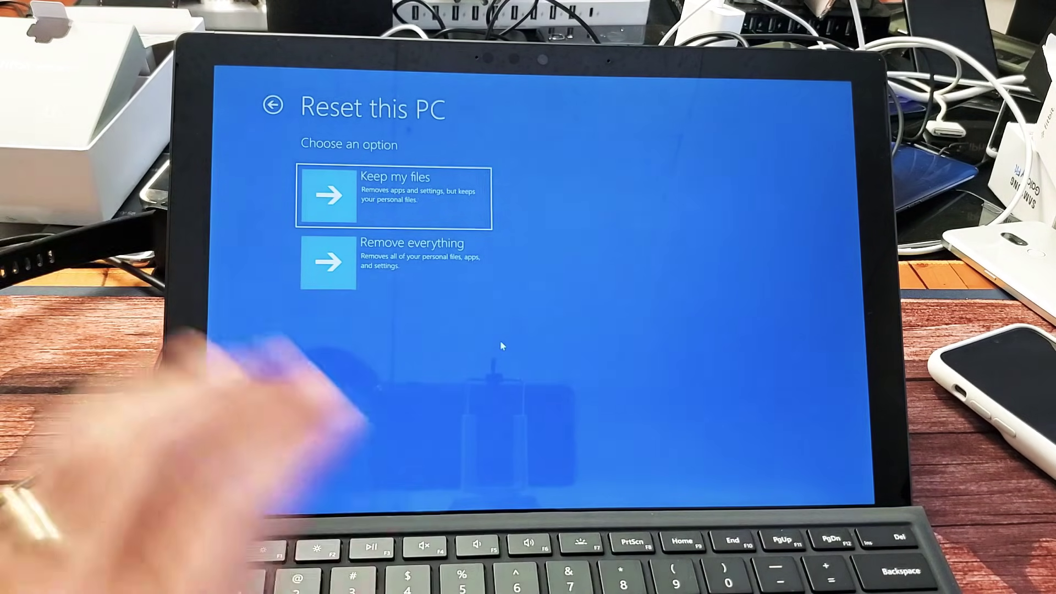
Step: Choose Remove everything and confirm Reset so the PC begins wiping all files, apps and settings
left_click(394, 197)
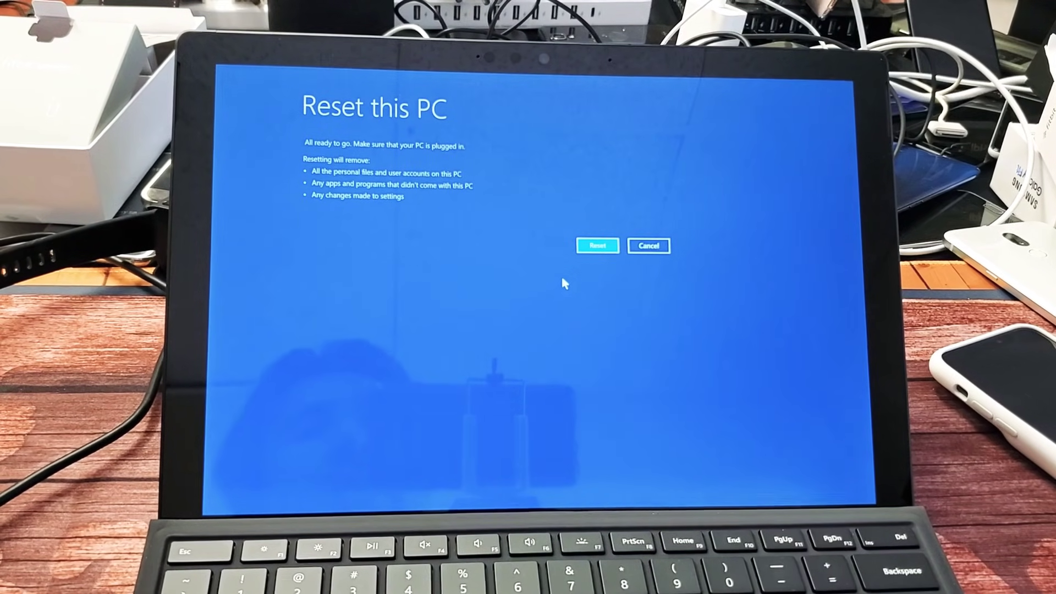
left_click(598, 246)
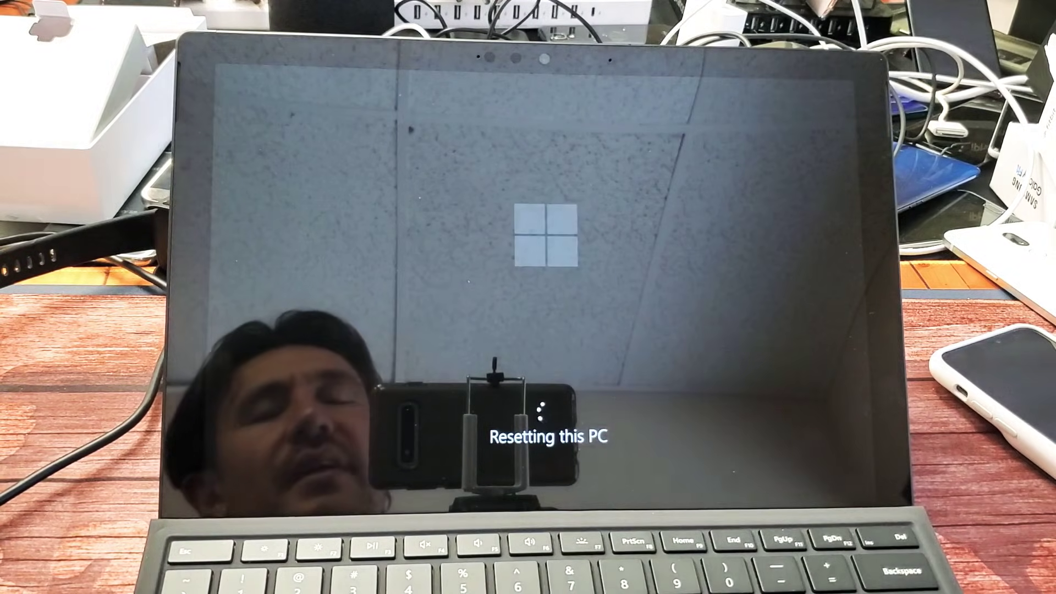